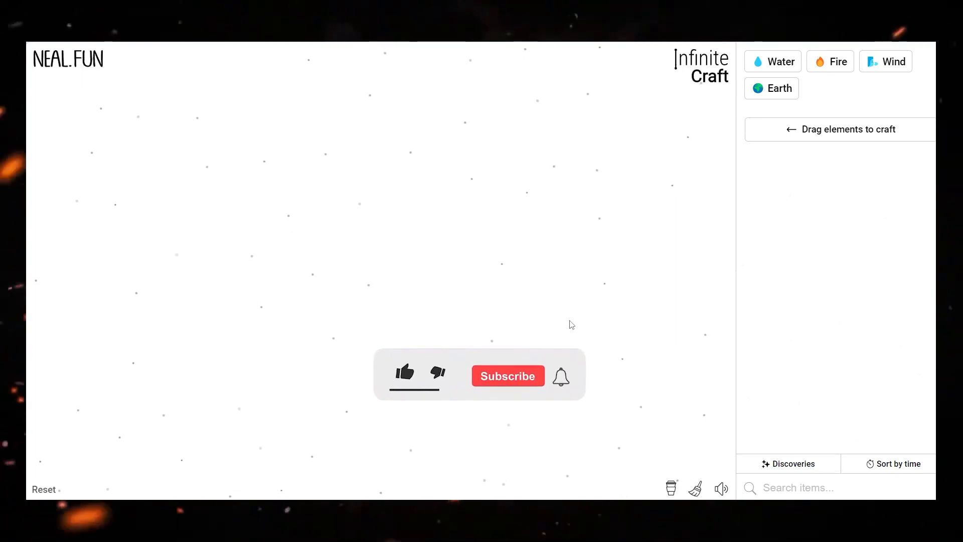
# - Combine canvas elements to discover Plant, then combine again to discover Tree
pyautogui.click(404, 373)
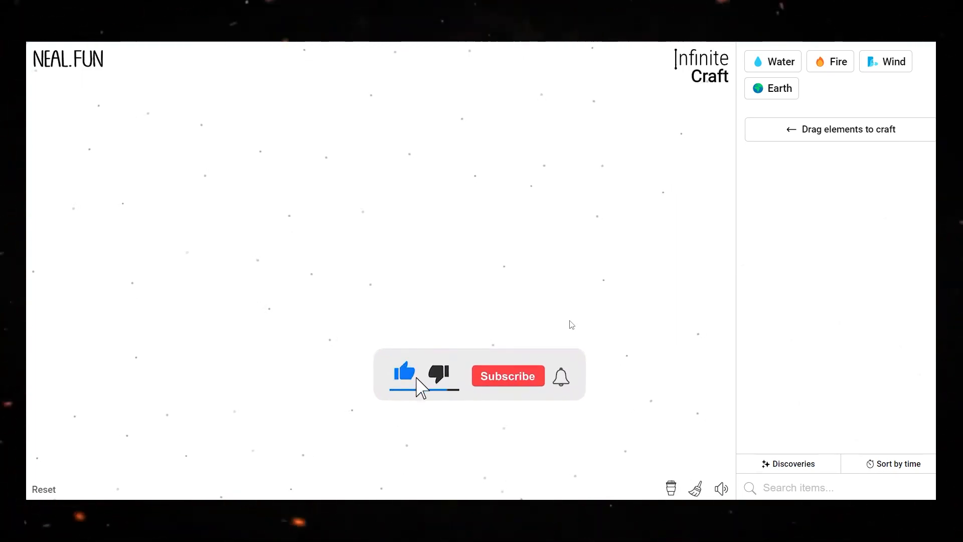
pyautogui.click(507, 375)
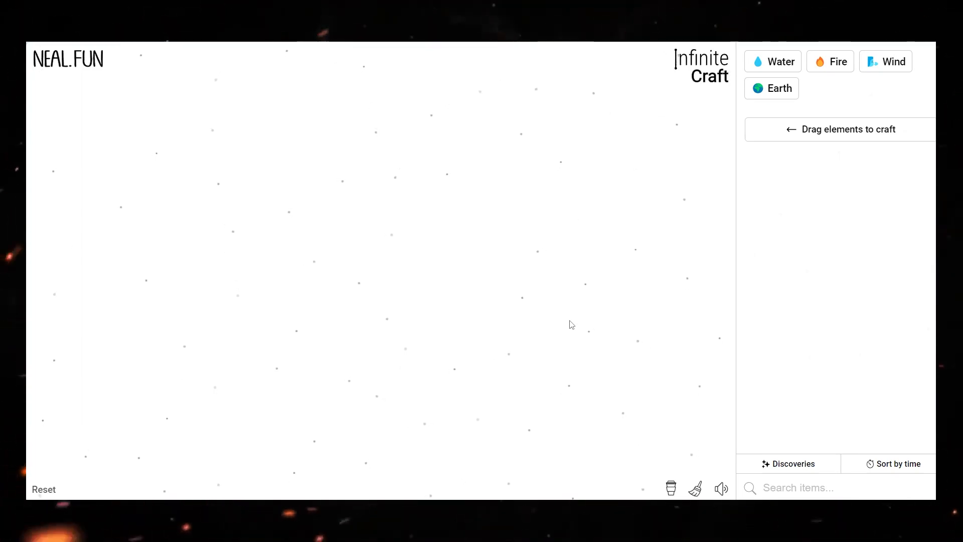
pyautogui.moveTo(839, 135)
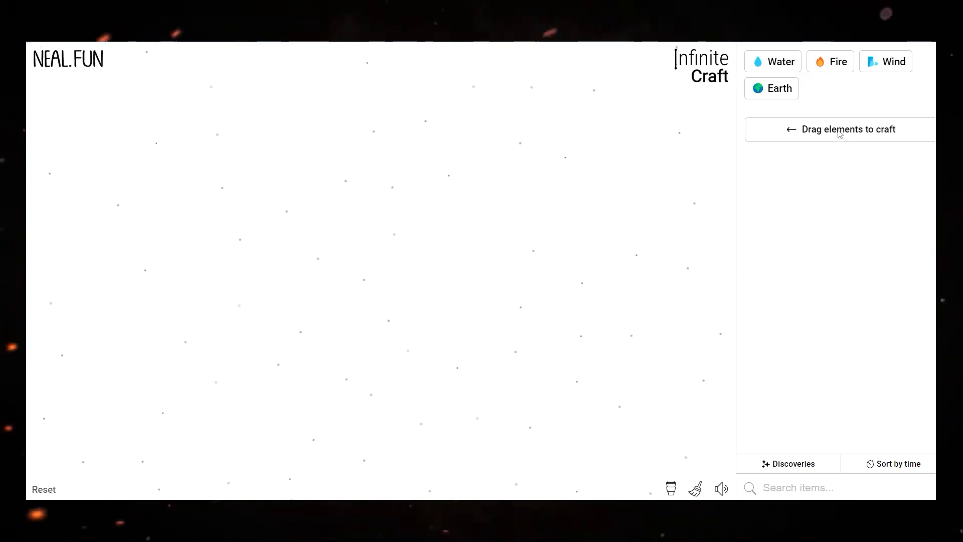
pyautogui.moveTo(504, 197)
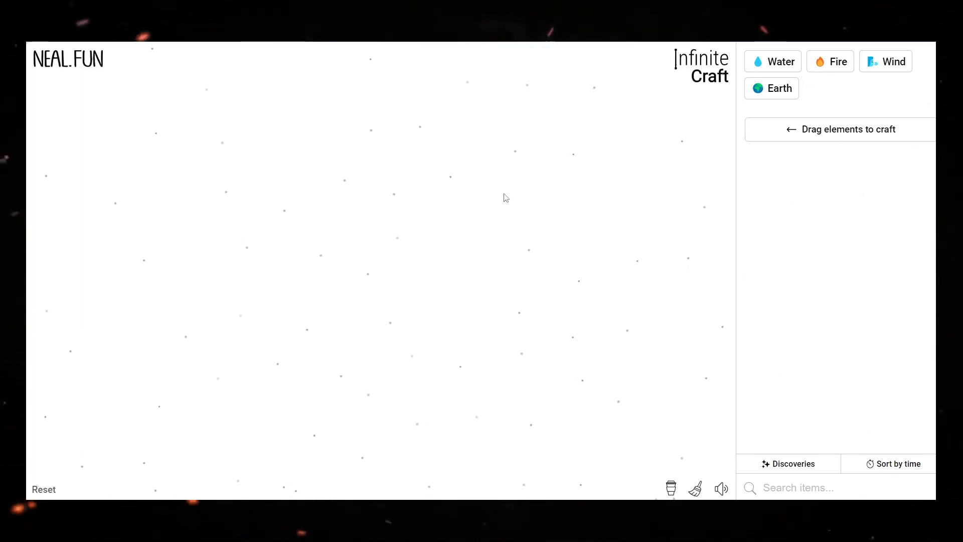
pyautogui.moveTo(808, 108)
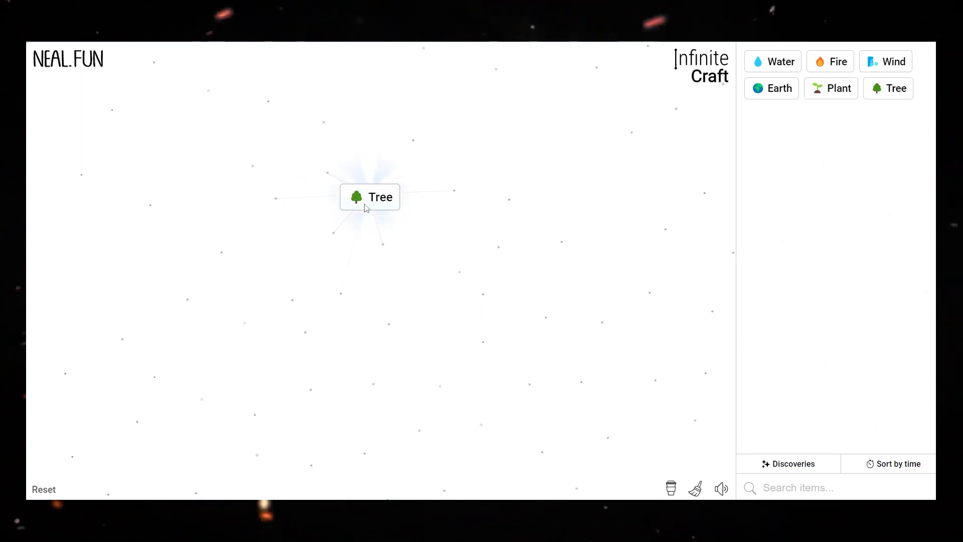
pyautogui.moveTo(453, 202)
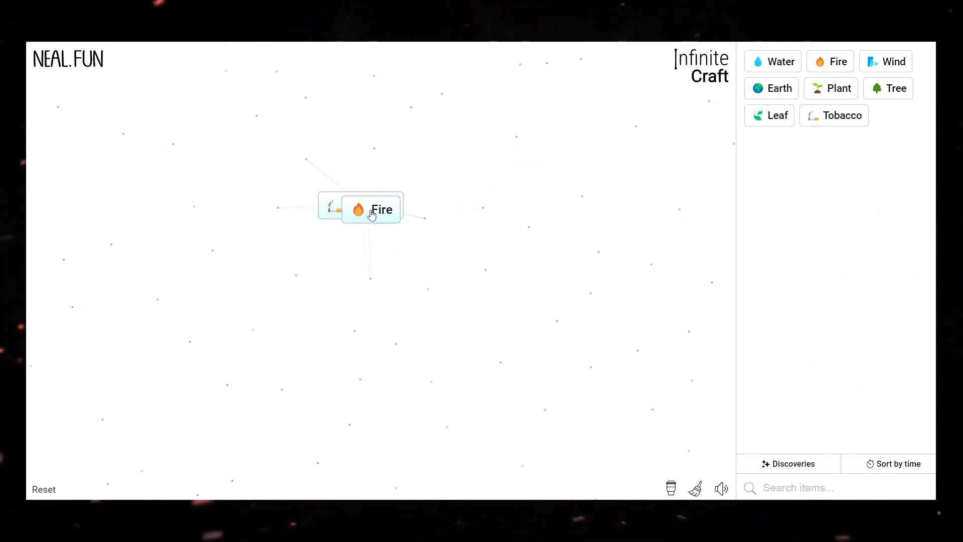
# - Combine Fire with Tobacco to discover Cigarette
pyautogui.click(370, 208)
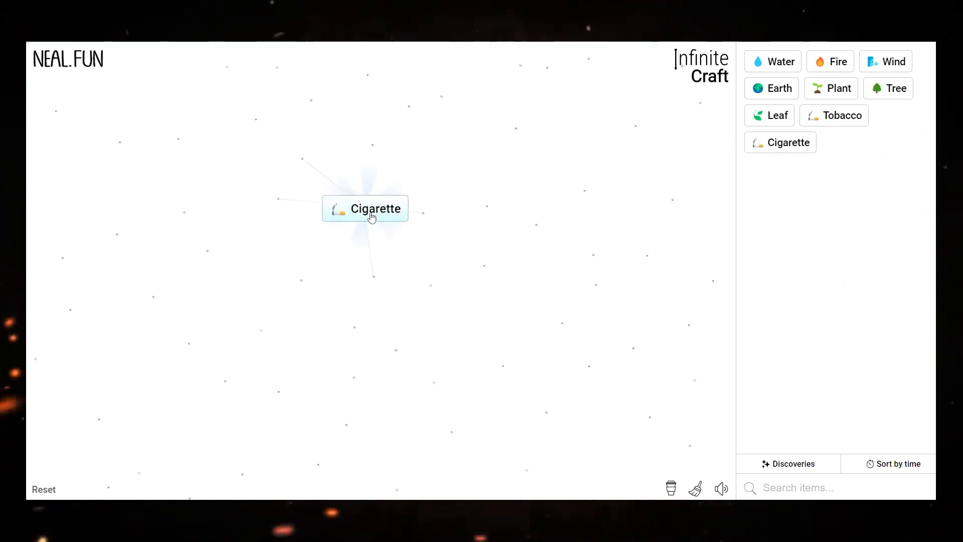
pyautogui.moveTo(876, 86)
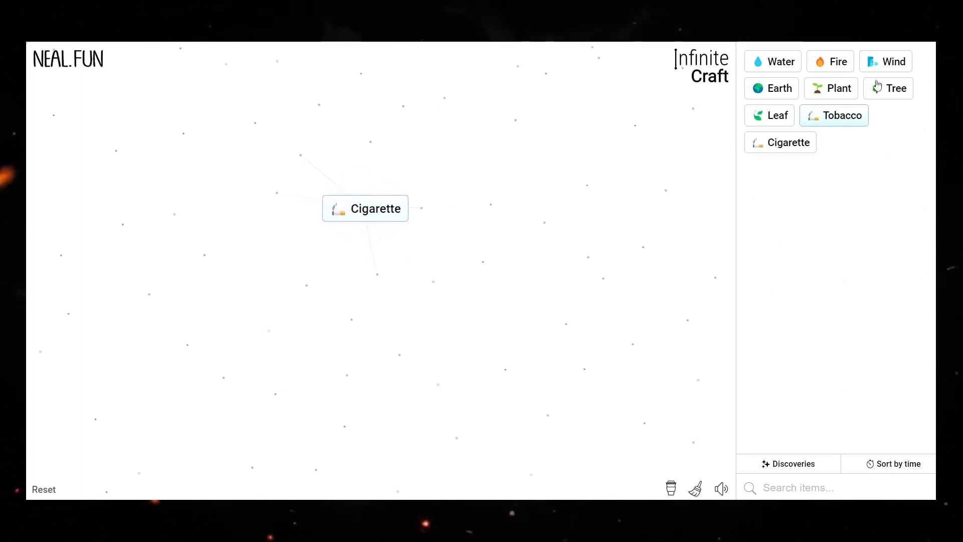